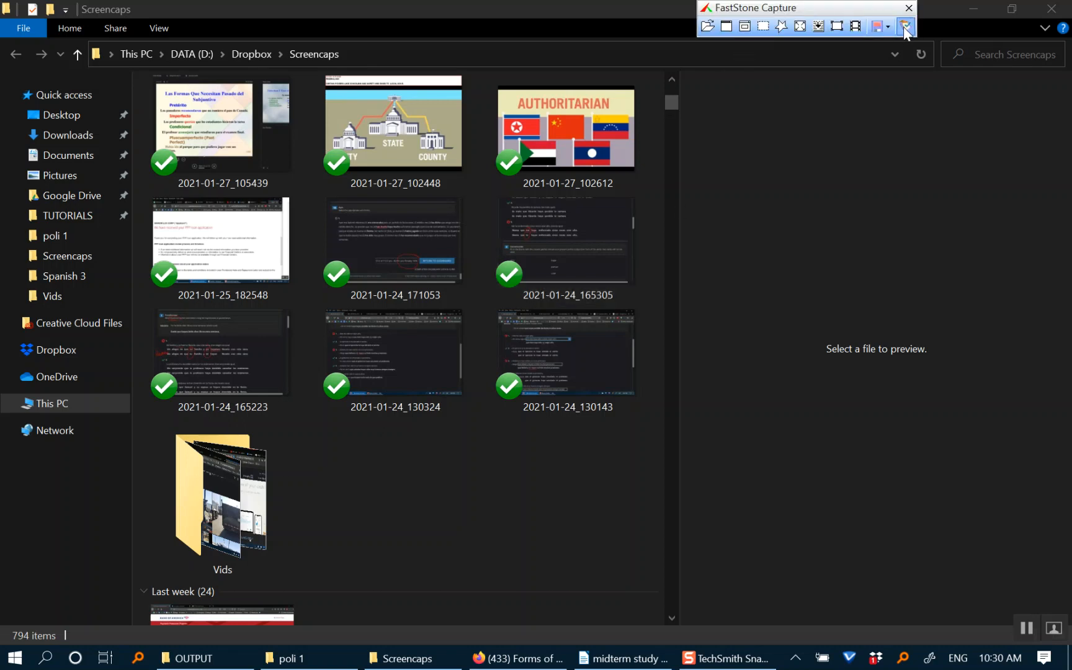
Bring up FastStone Capture's main menu from the toolbar's right end.
{"action": "left_click", "coordinate": [904, 26]}
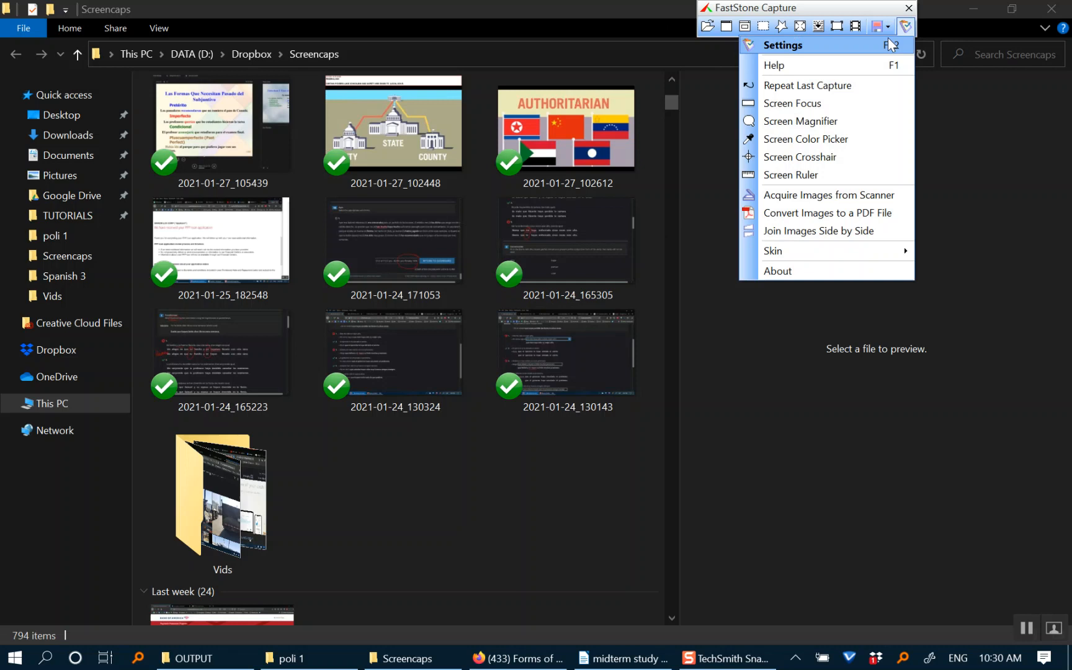
Enter Settings and enable Auto Save to Screencaps with FSCapture.exe as external program.
{"action": "left_click", "coordinate": [783, 45]}
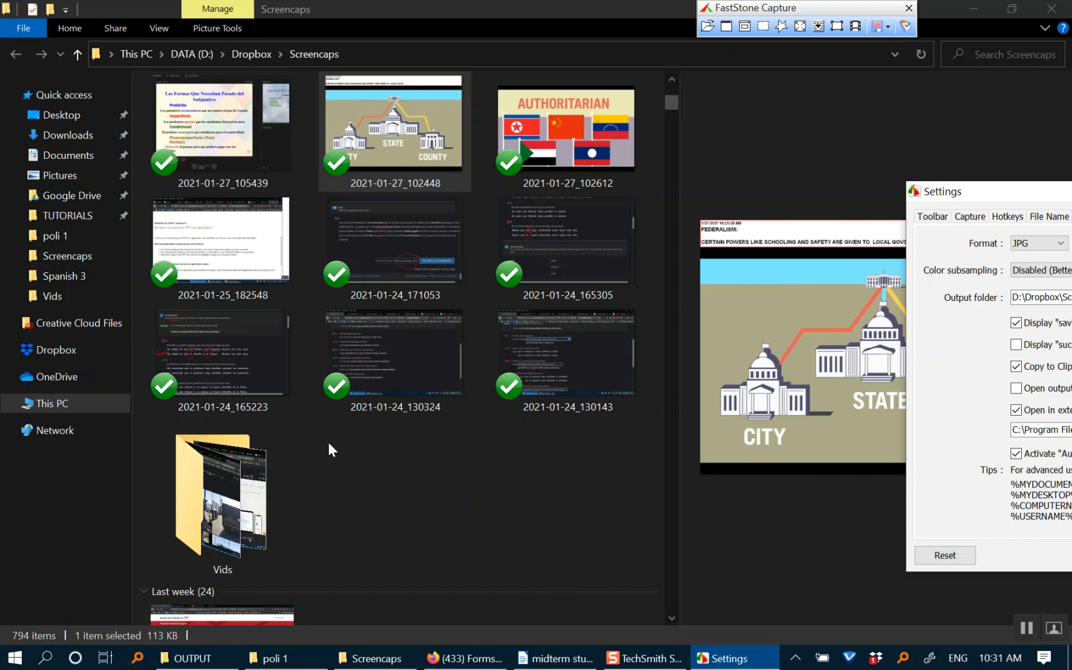
{"action": "mouse_move", "coordinate": [332, 488]}
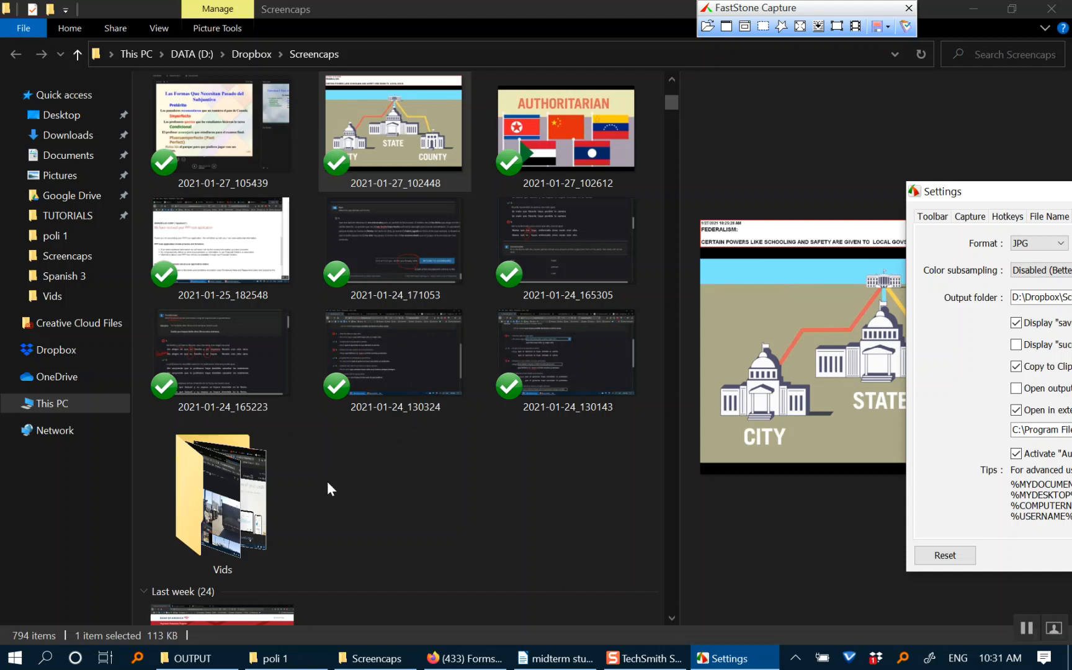
{"action": "mouse_move", "coordinate": [1014, 199]}
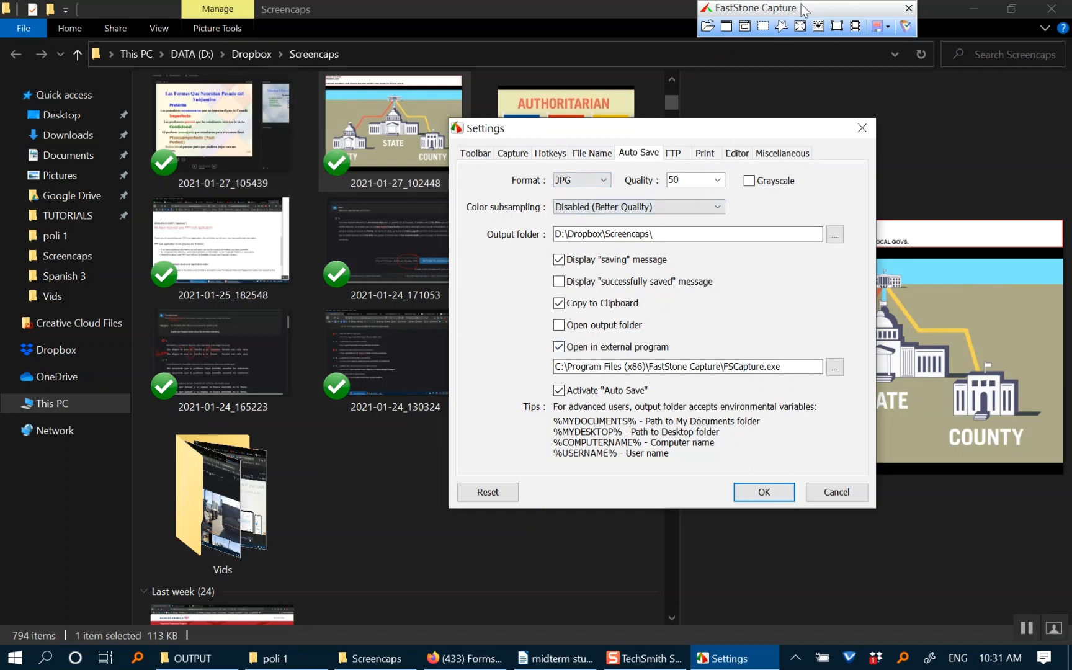
{"action": "mouse_move", "coordinate": [776, 22]}
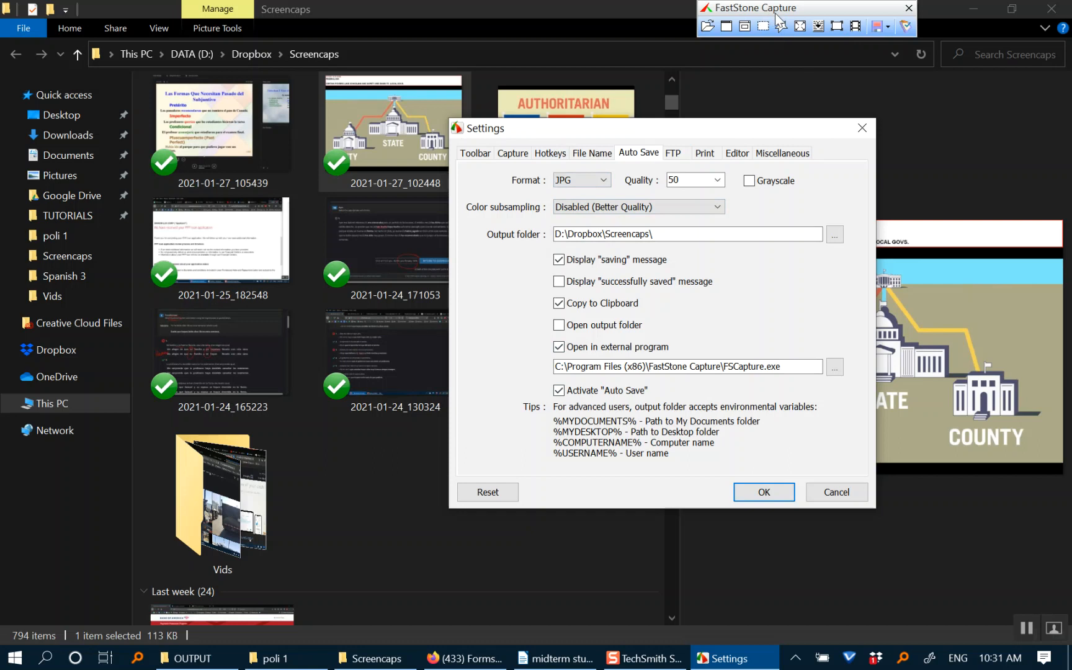
{"action": "mouse_move", "coordinate": [782, 22]}
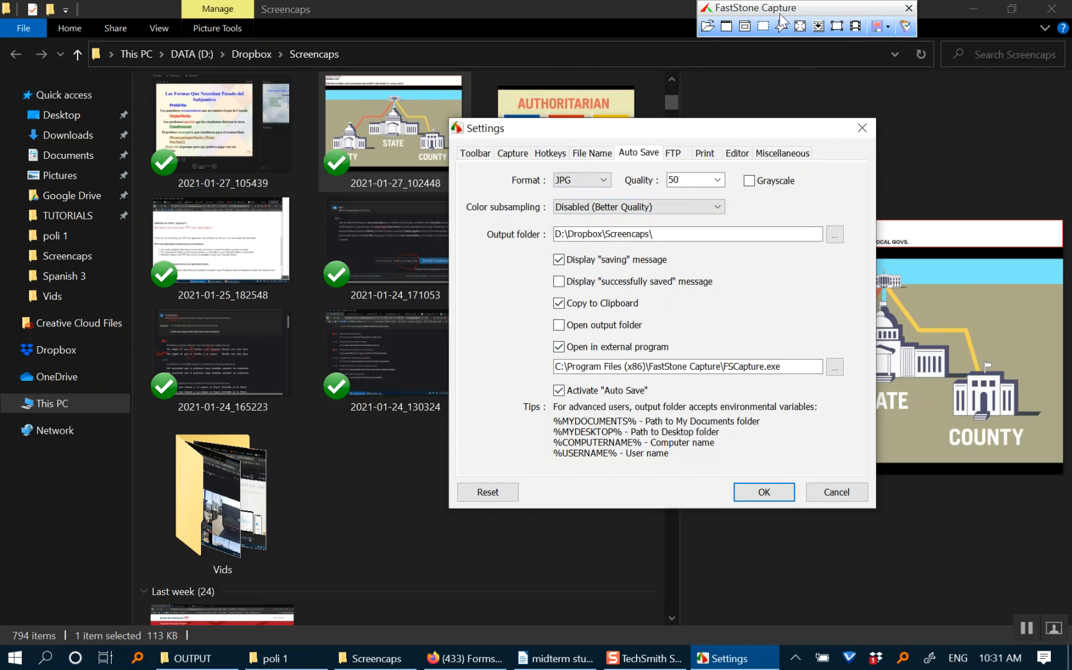
{"action": "mouse_move", "coordinate": [705, 153]}
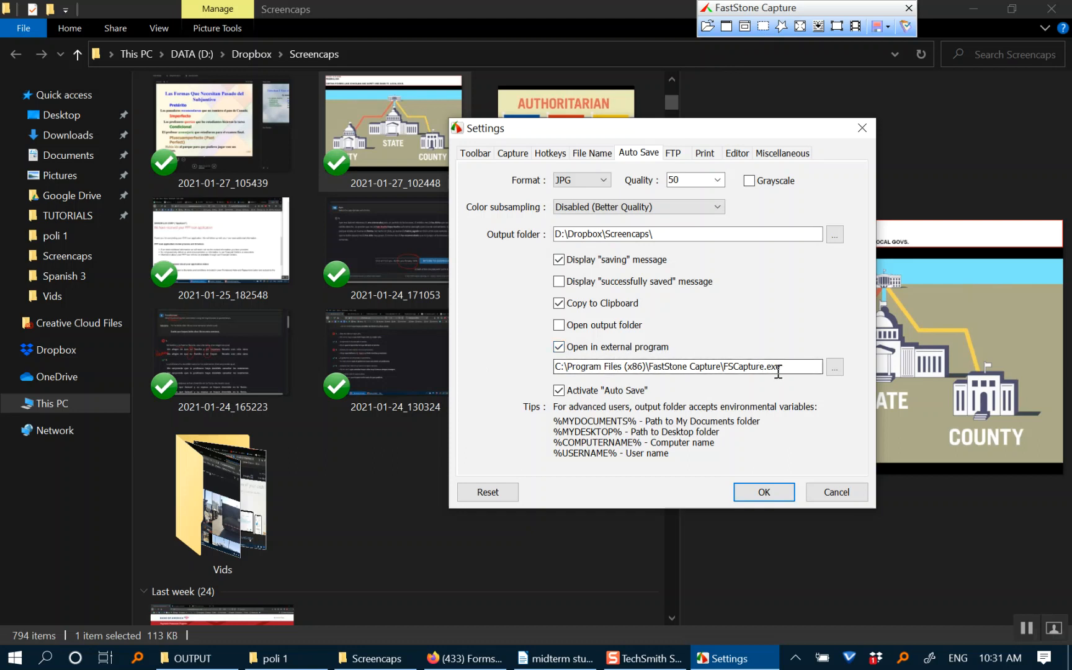
{"action": "mouse_move", "coordinate": [786, 527]}
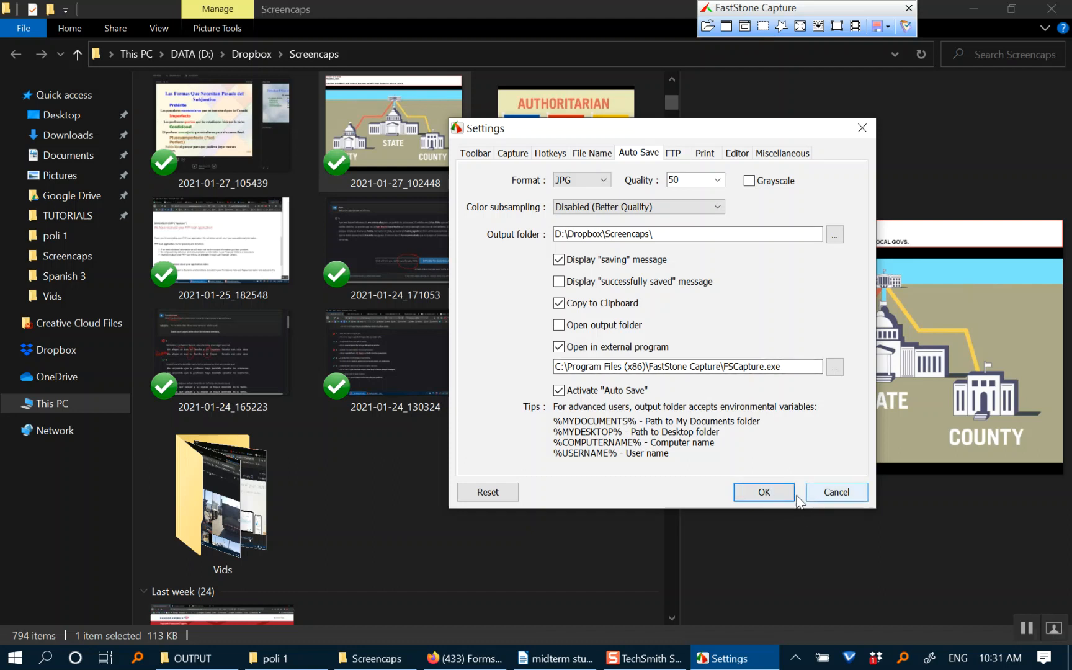
Confirm the auto save settings, capture a screenshot and start Save As for it.
{"action": "left_click", "coordinate": [763, 493]}
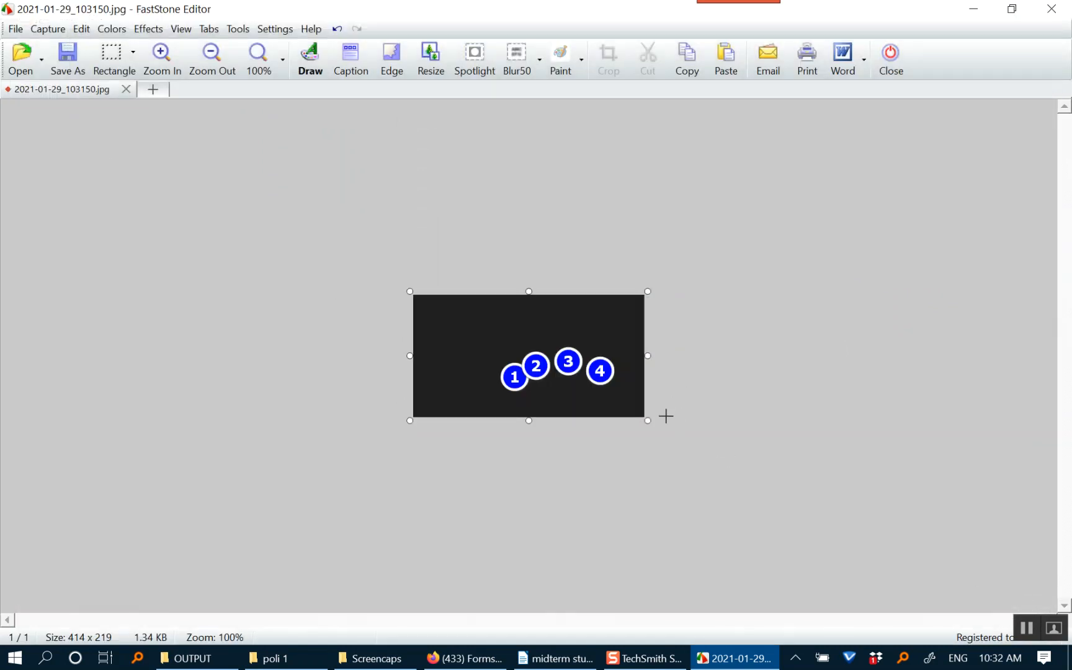
{"action": "left_click", "coordinate": [66, 58]}
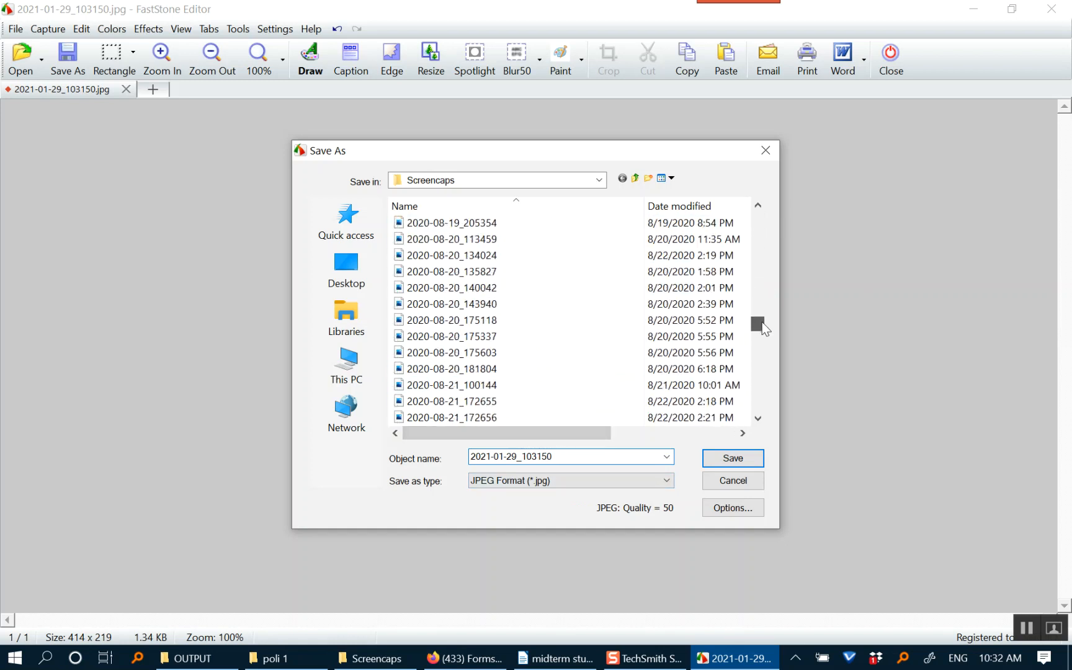
Append 'OPTION 1' to the capture's file name, then show the desktop.
{"action": "scroll", "scroll_direction": "down", "scroll_amount": 3}
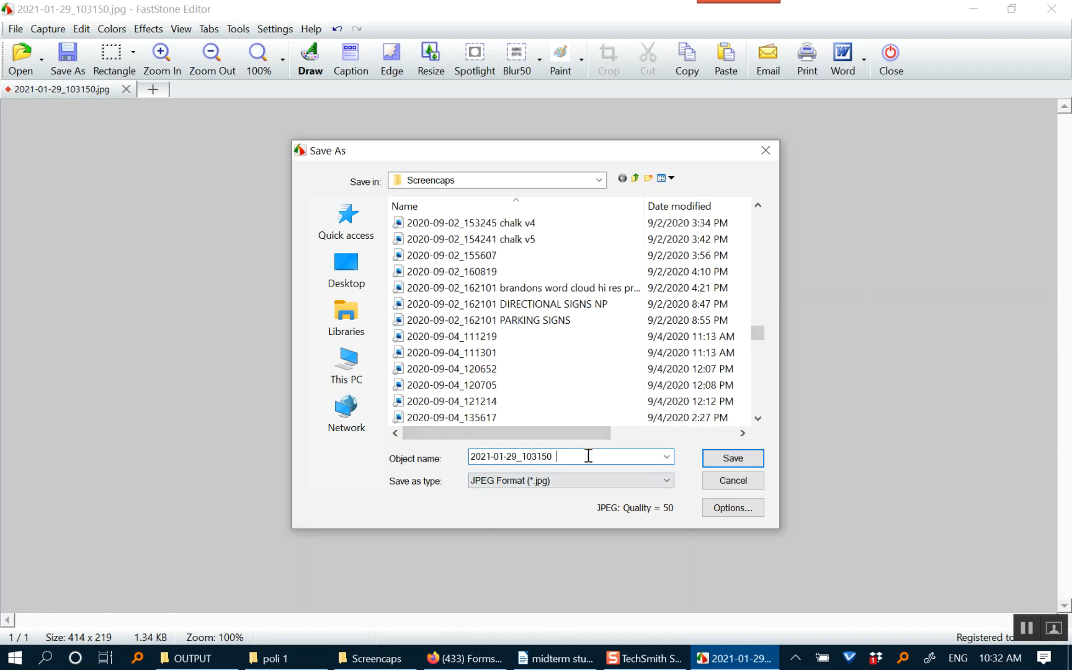
{"action": "type", "text": "OPTION 1"}
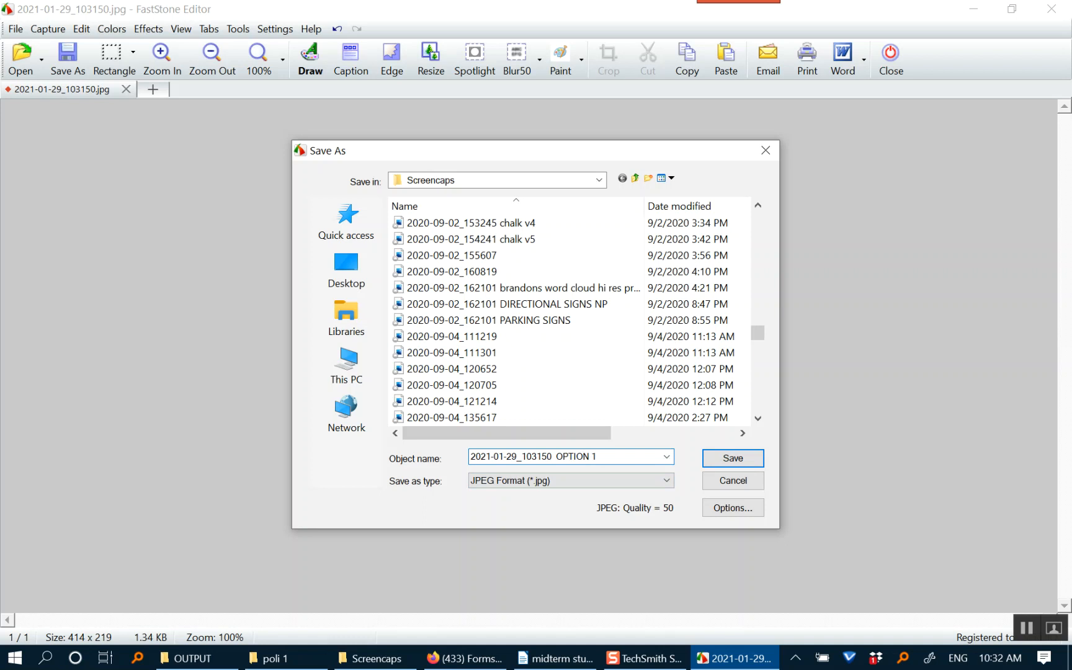
{"action": "left_click", "coordinate": [599, 456]}
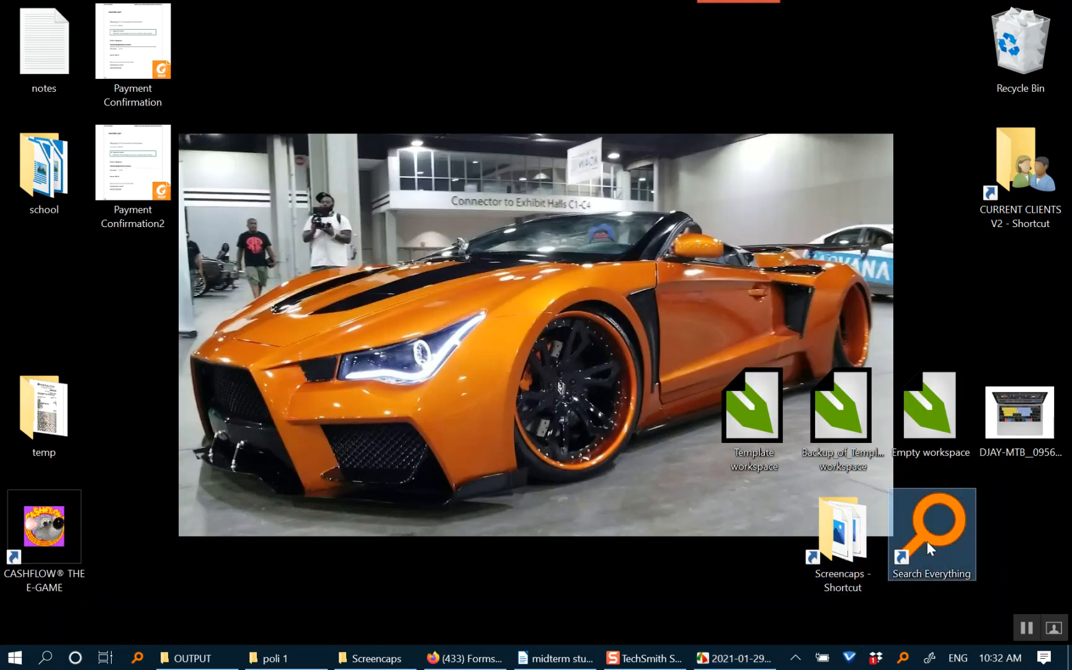
Launch Everything file search, then leave it and return to the Save As dialog.
{"action": "double_click", "coordinate": [931, 535]}
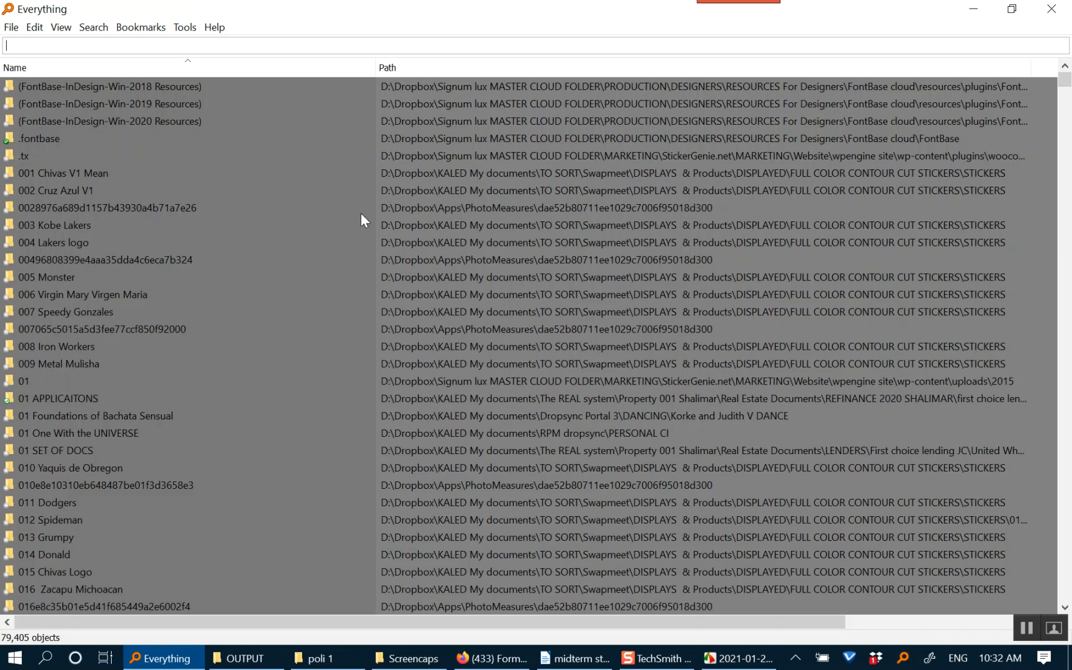
{"action": "key", "text": "alt+tab"}
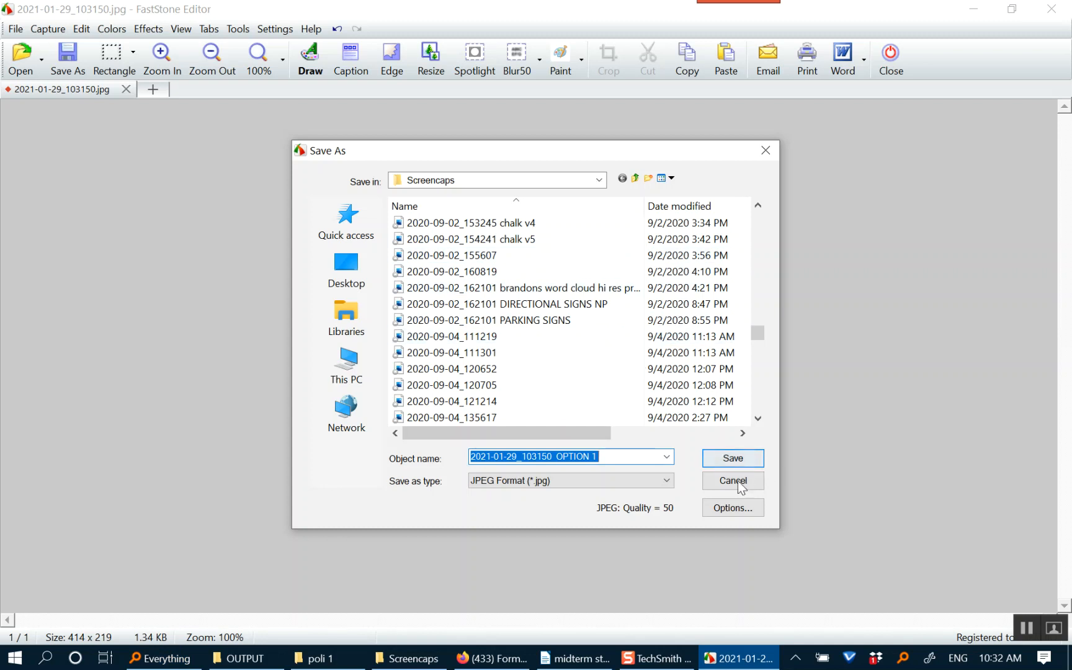
{"action": "mouse_move", "coordinate": [733, 489]}
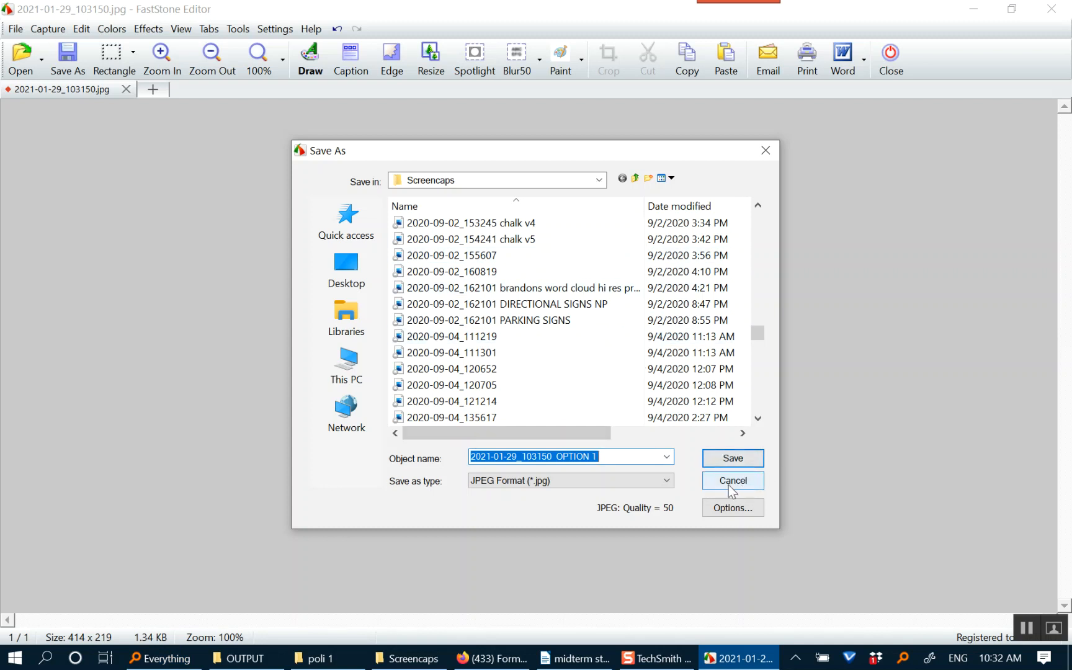